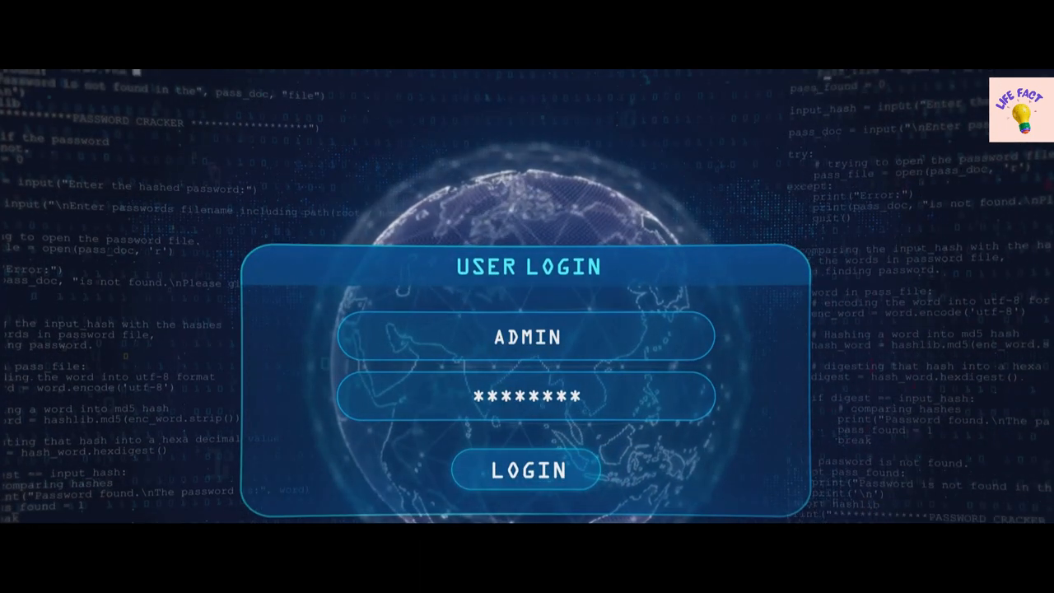
- Let the footage play until the login screen becomes the SYSTEM BREACH warning
click(523, 470)
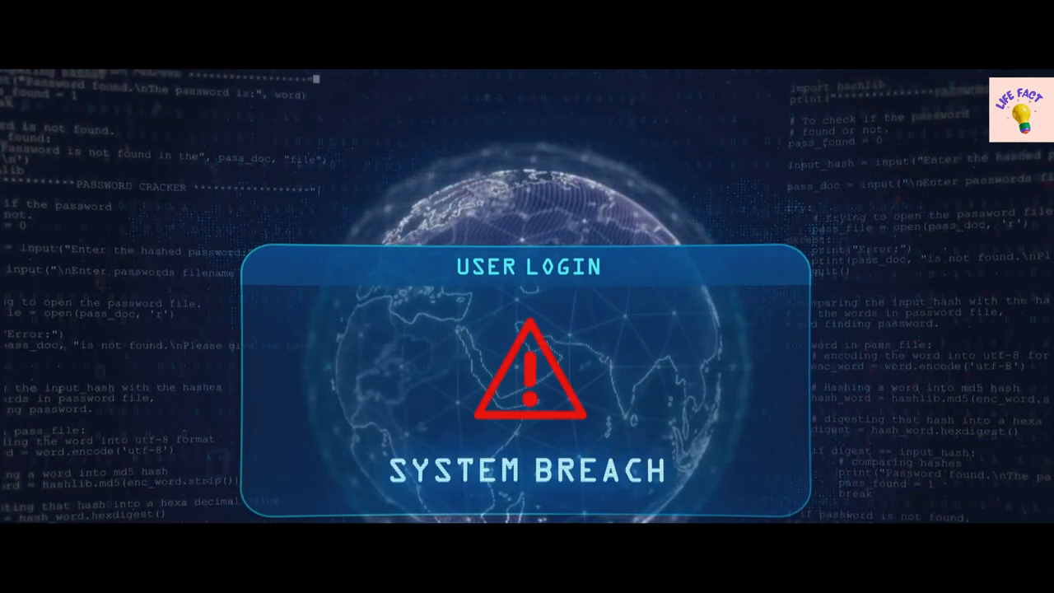